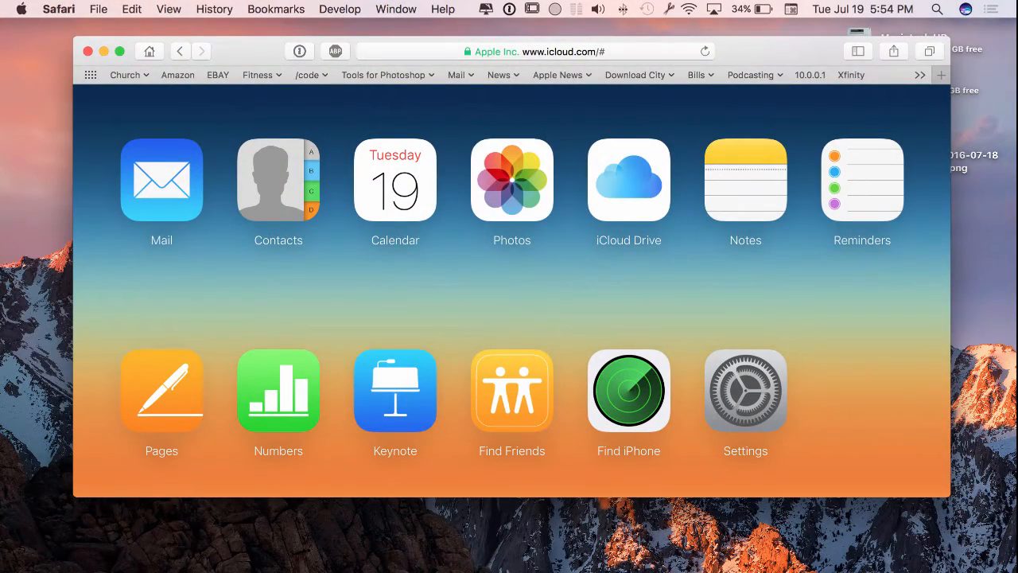
View this Mac's system information from the Apple menu, then close it.
key(fn)
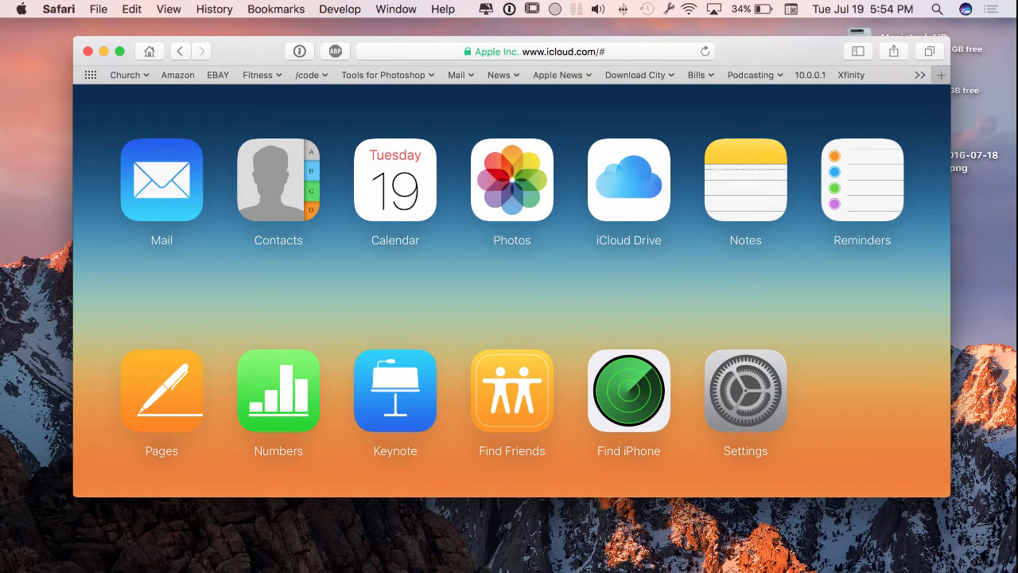
click(22, 8)
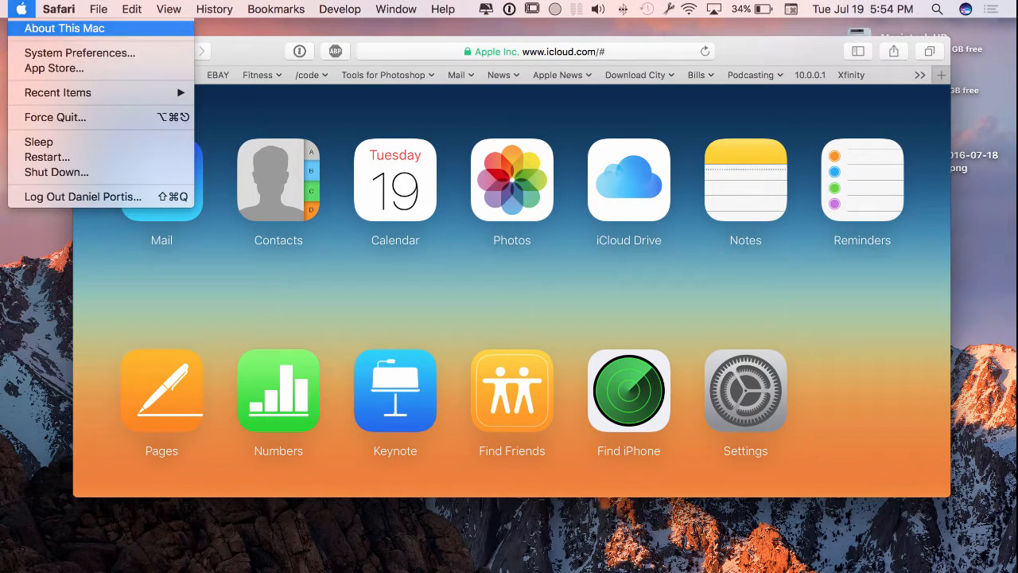
click(64, 28)
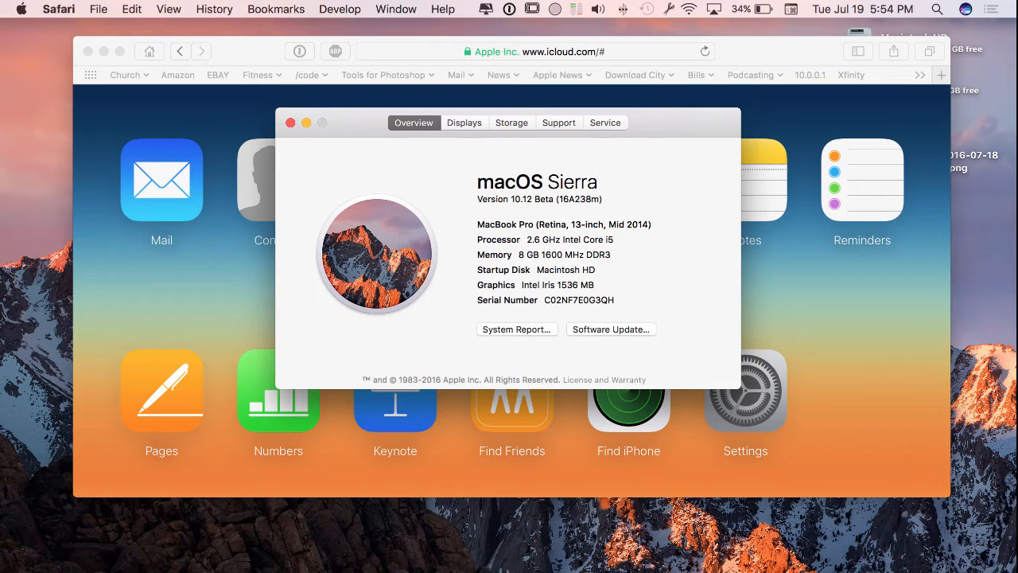
click(290, 122)
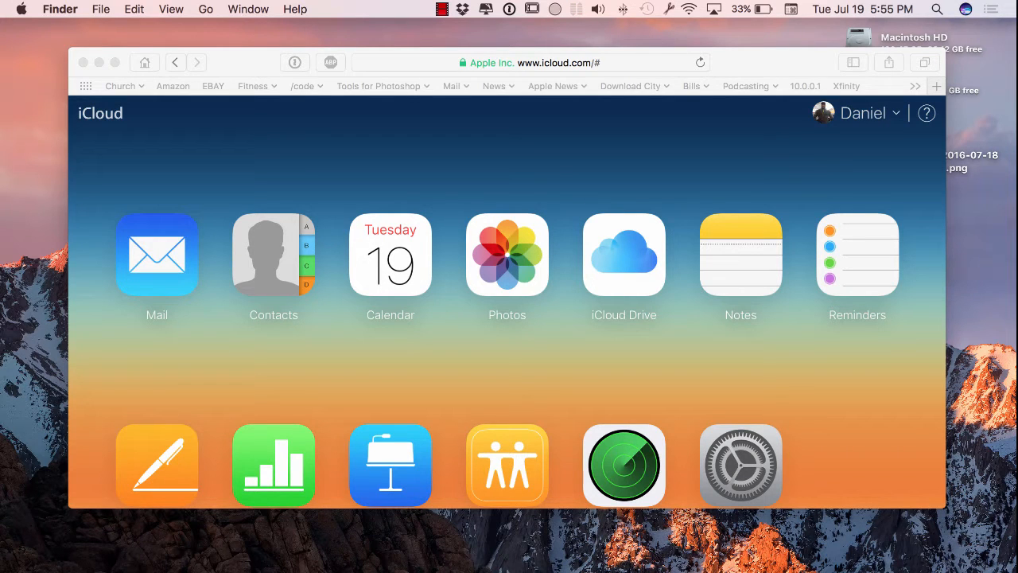
Browse the Desktop folder in iCloud Drive, then return to the iCloud home page.
click(624, 255)
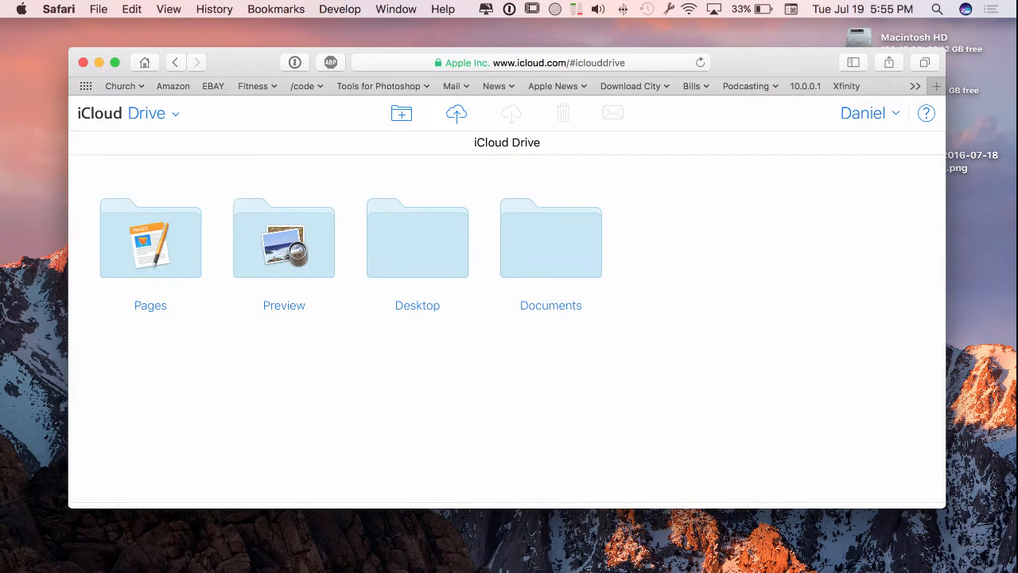
double_click(416, 239)
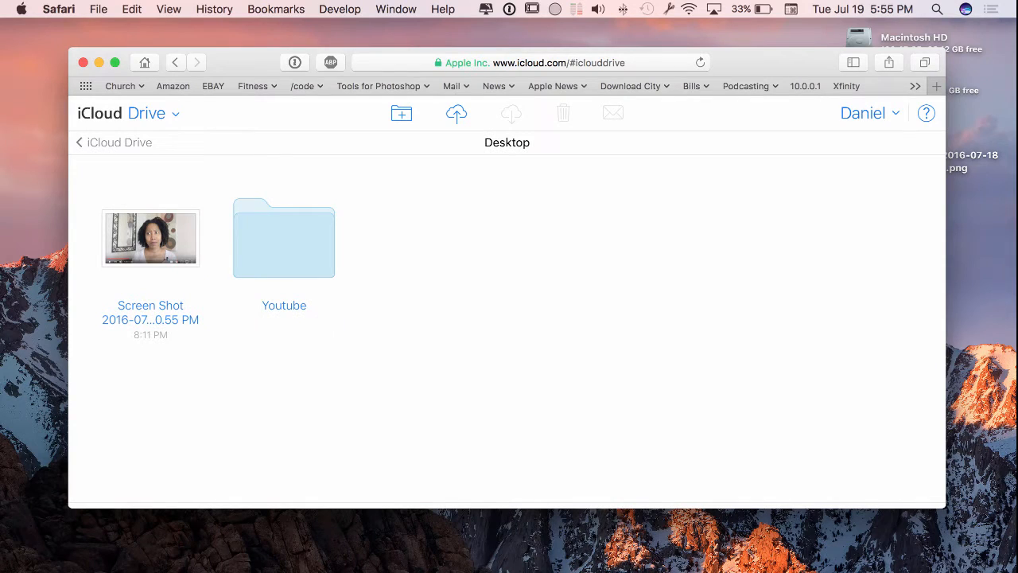
click(150, 237)
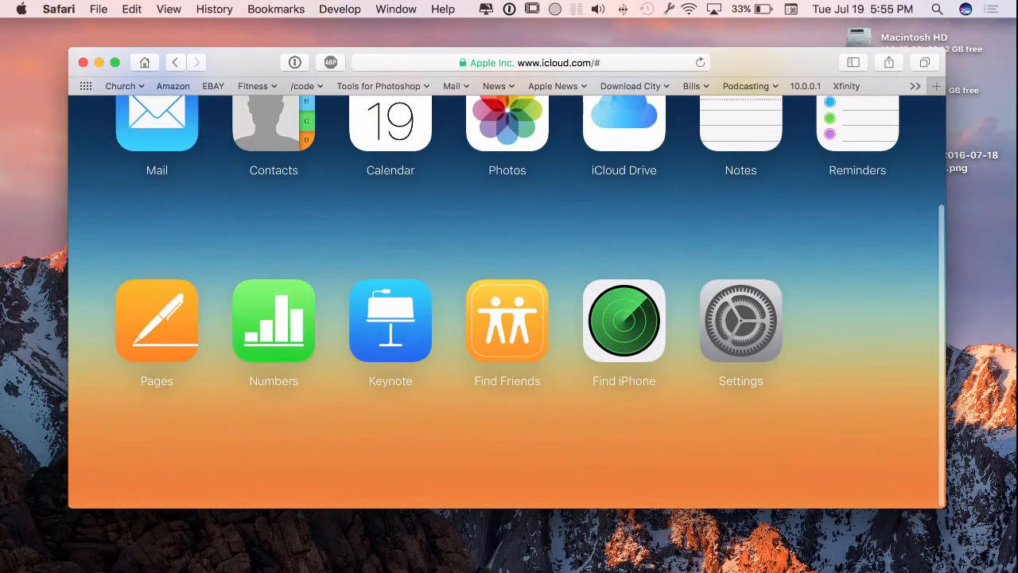
Scroll the iCloud Settings page past storage, devices and family sharing to Advanced.
click(740, 321)
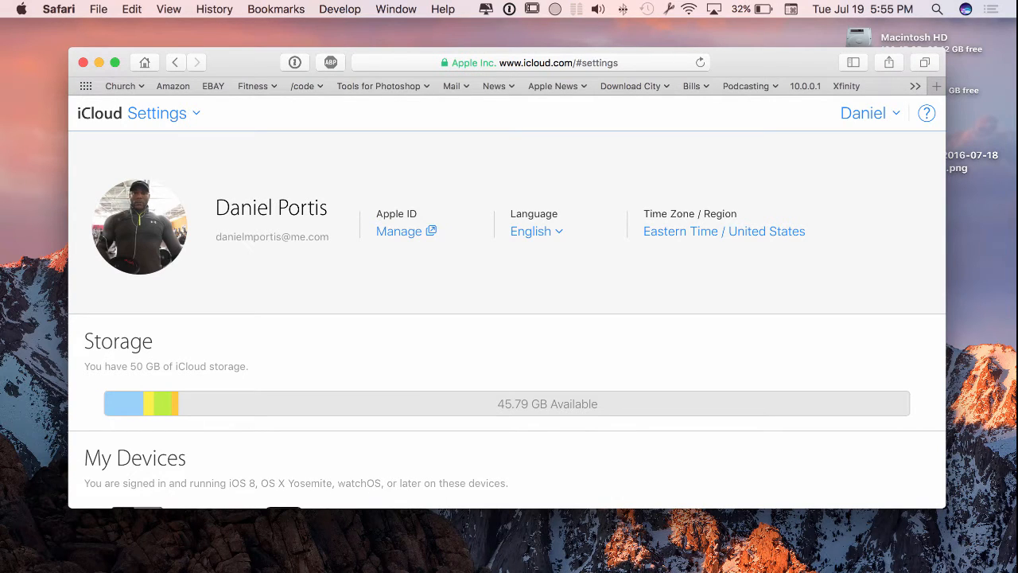
scroll(down, 3)
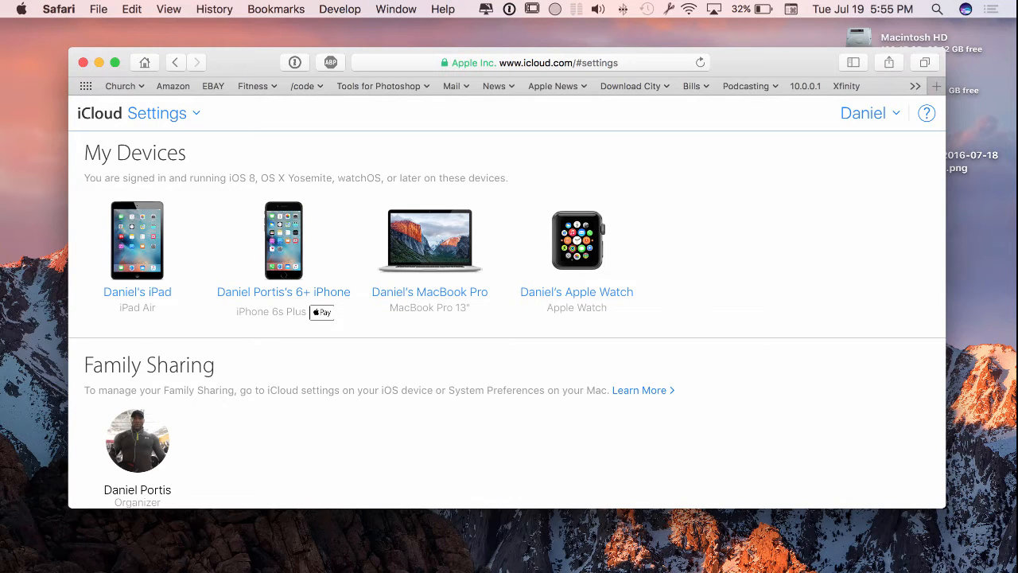
scroll(down, 3)
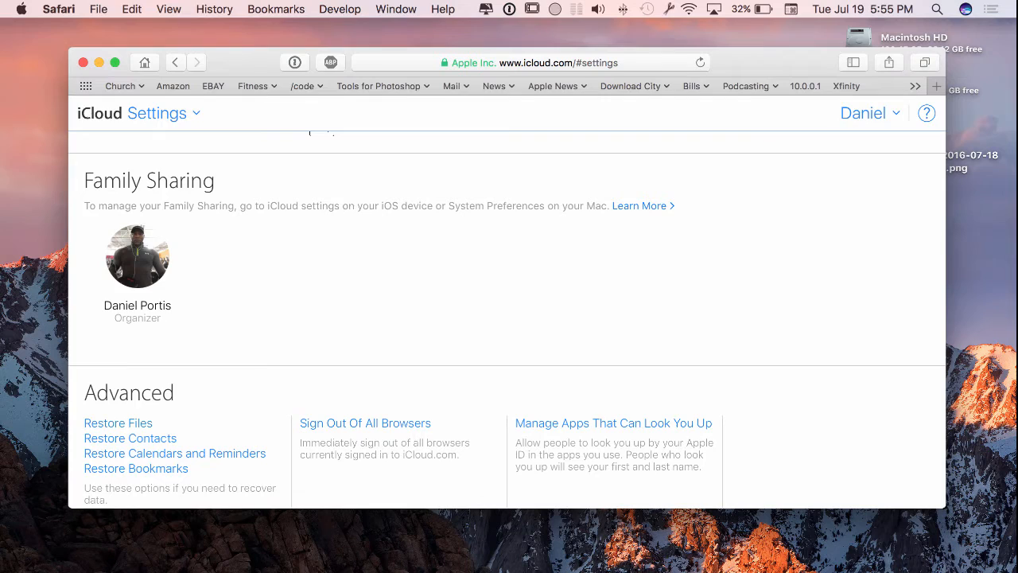
Open Restore Files under Advanced and scroll through the deleted files.
click(117, 422)
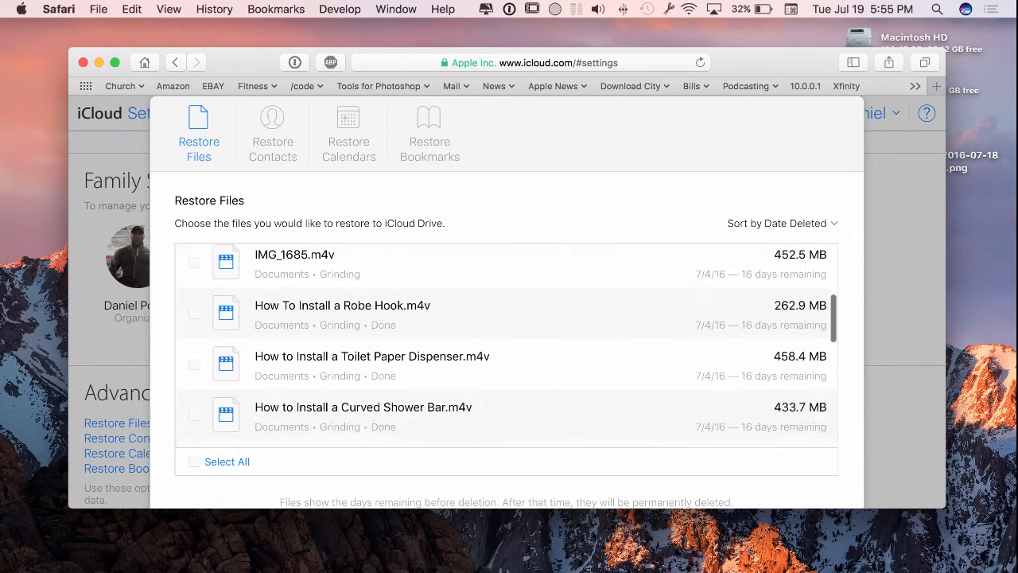
scroll(down, 3)
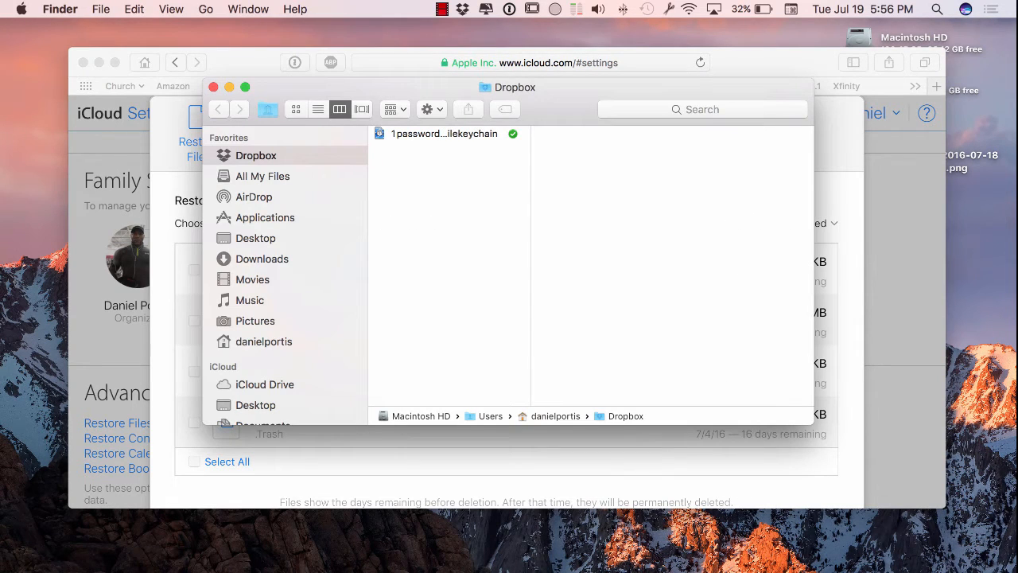
Preview the screenshot in Finder's iCloud Desktop folder, then close the Finder window.
scroll(down, 3)
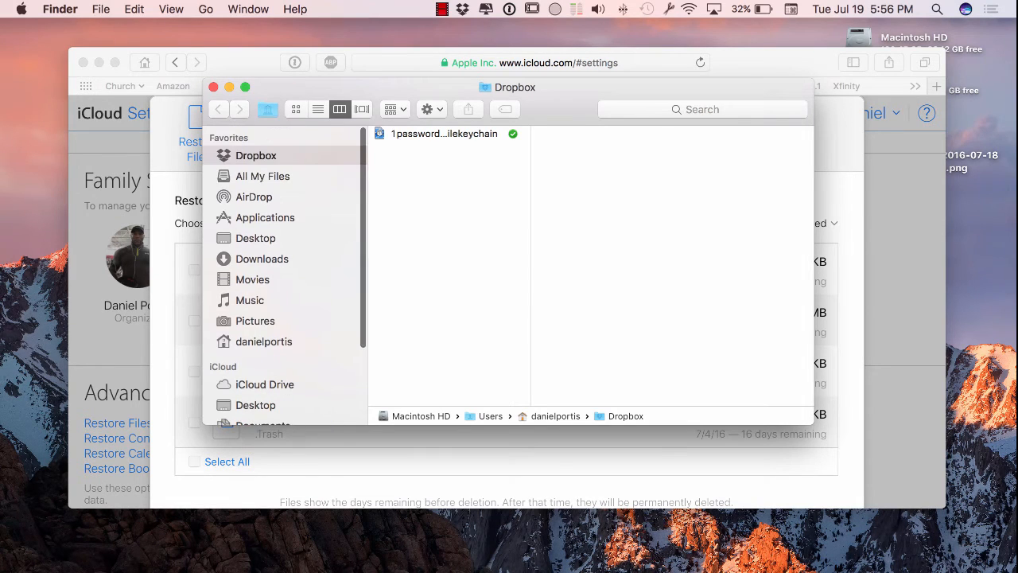
click(256, 337)
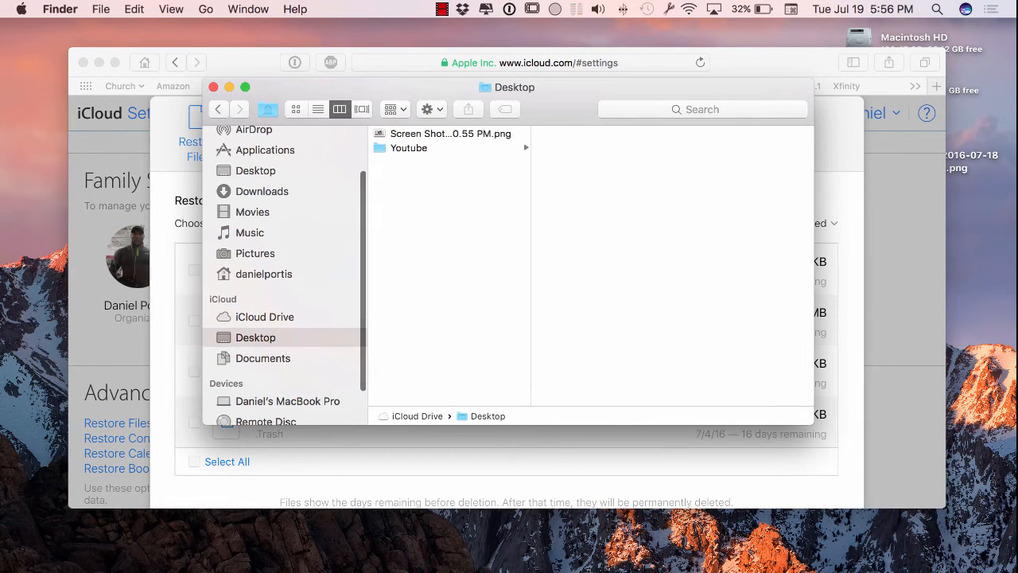
click(451, 134)
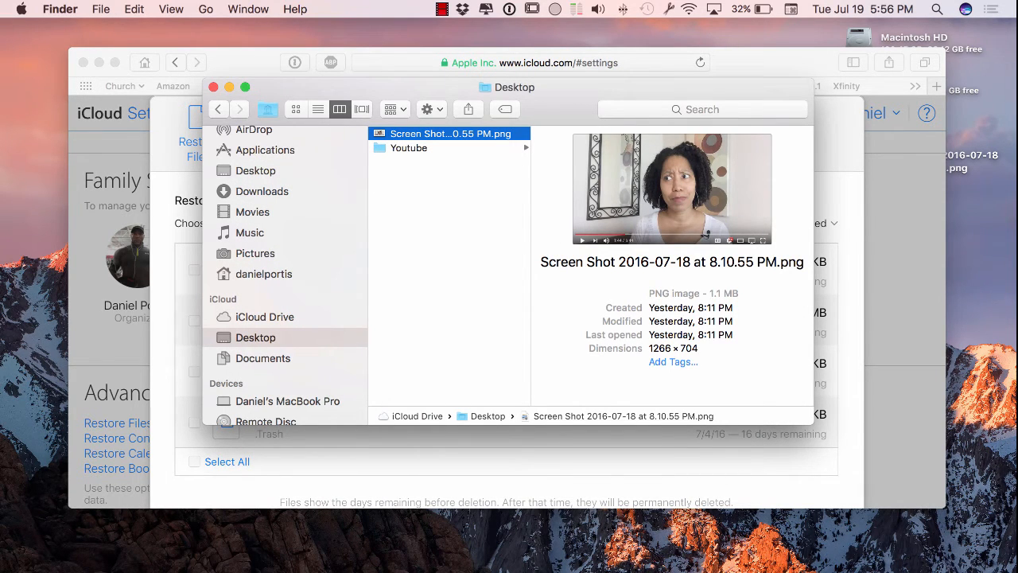
click(265, 317)
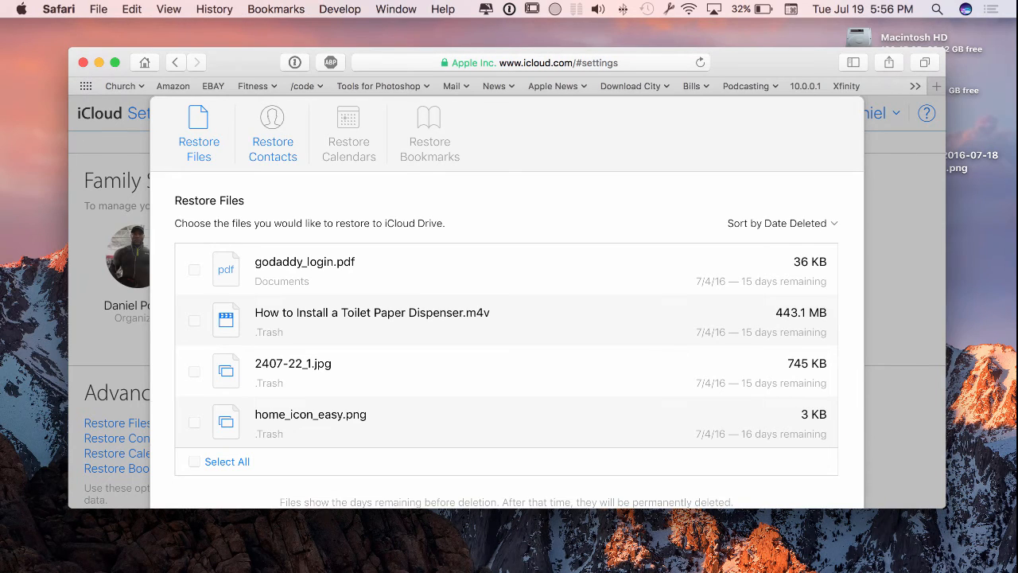
Review the archives under Restore Contacts, then close the restore options with Done.
click(272, 132)
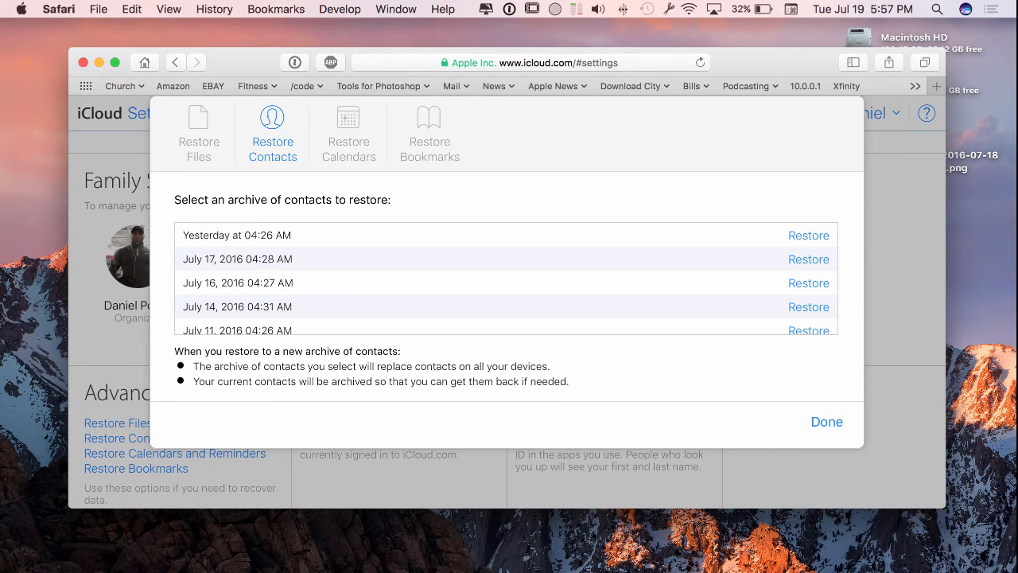
click(826, 421)
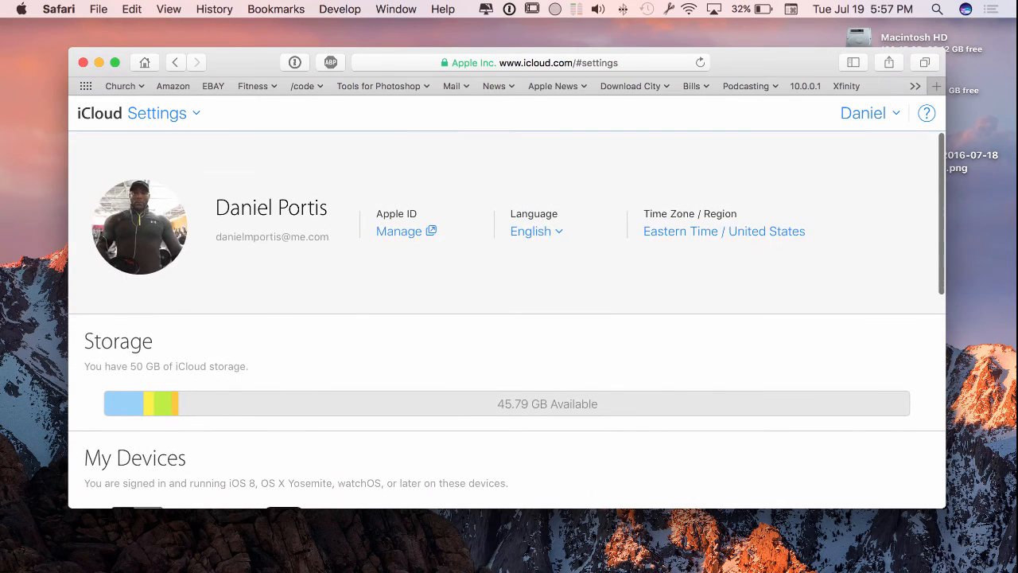